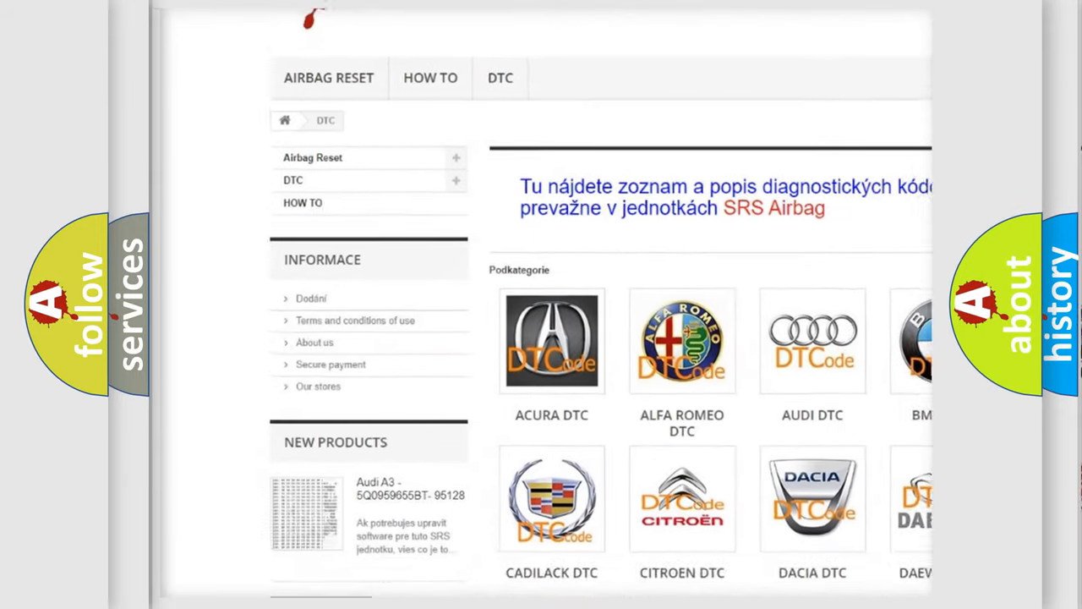
{"action": "scroll", "scroll_direction": "down", "scroll_amount": 3}
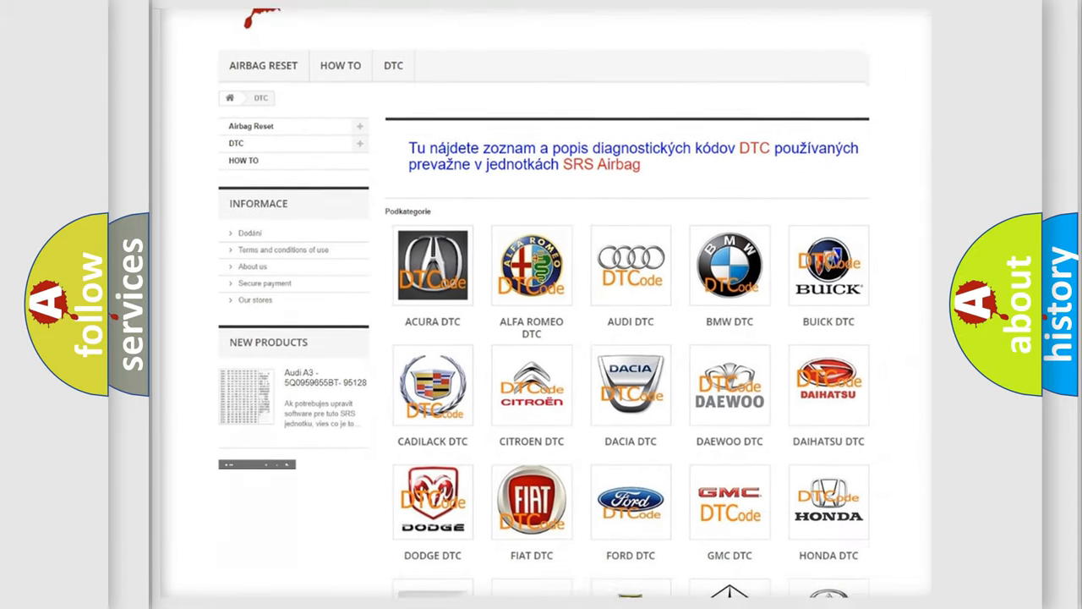
{"action": "scroll", "scroll_direction": "down", "scroll_amount": 3}
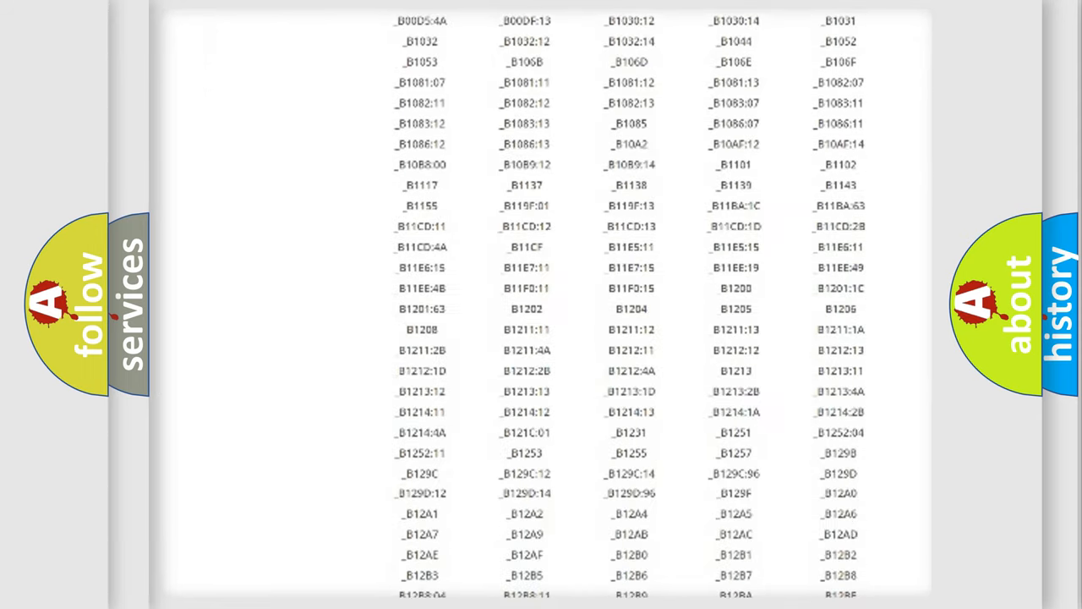
{"action": "scroll", "scroll_direction": "down", "scroll_amount": 3}
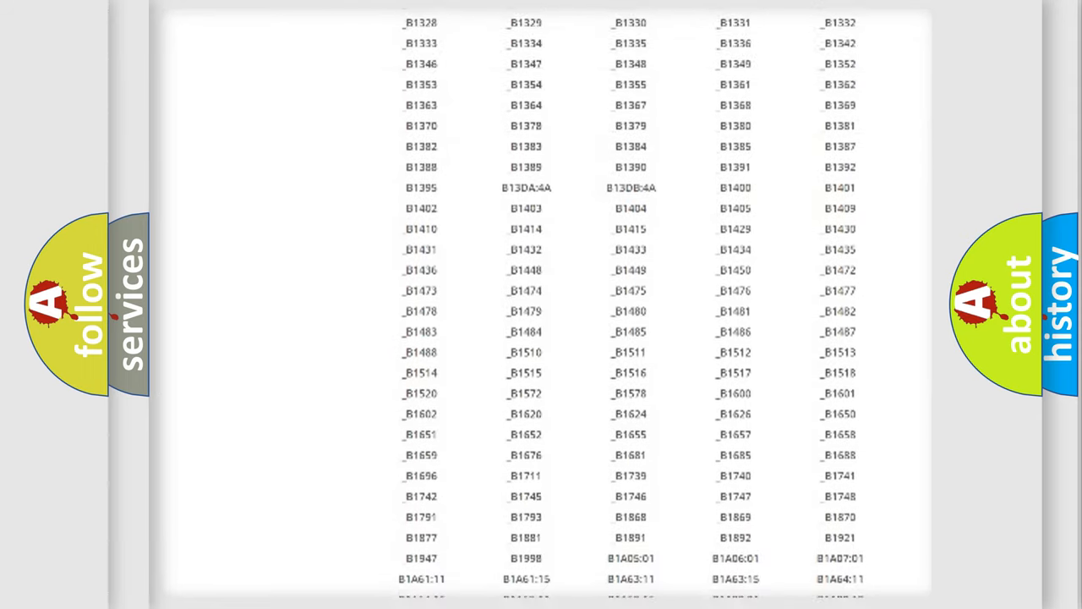